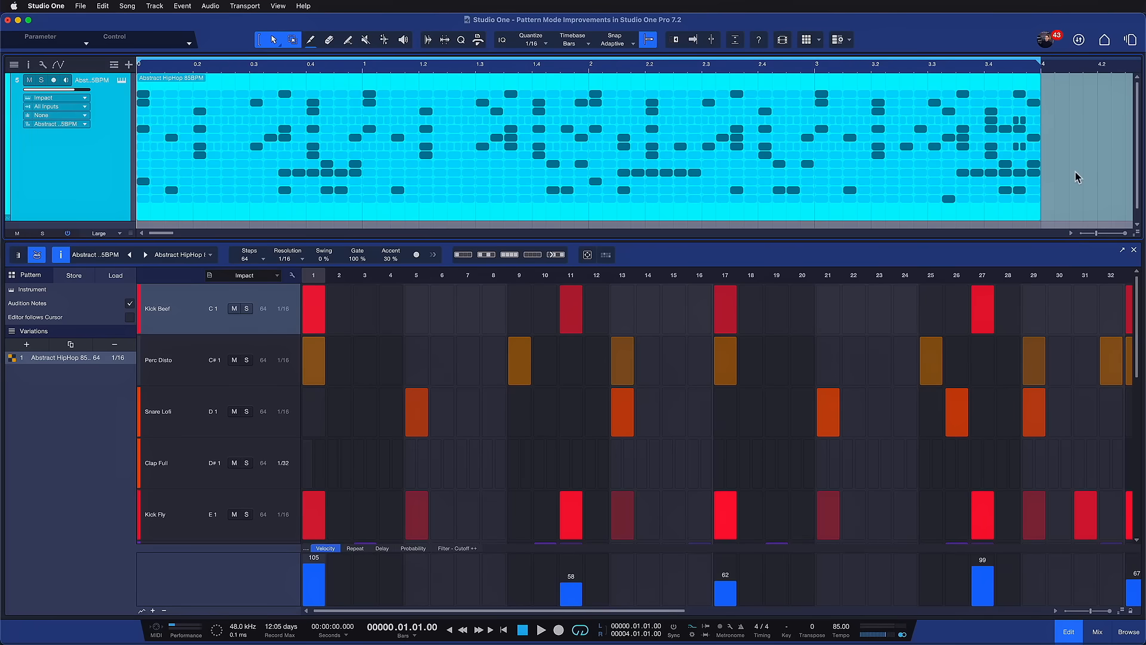
Turn on Auto Zoom in the Pattern Editor so the drum step grid rescales to show more steps
click(540, 630)
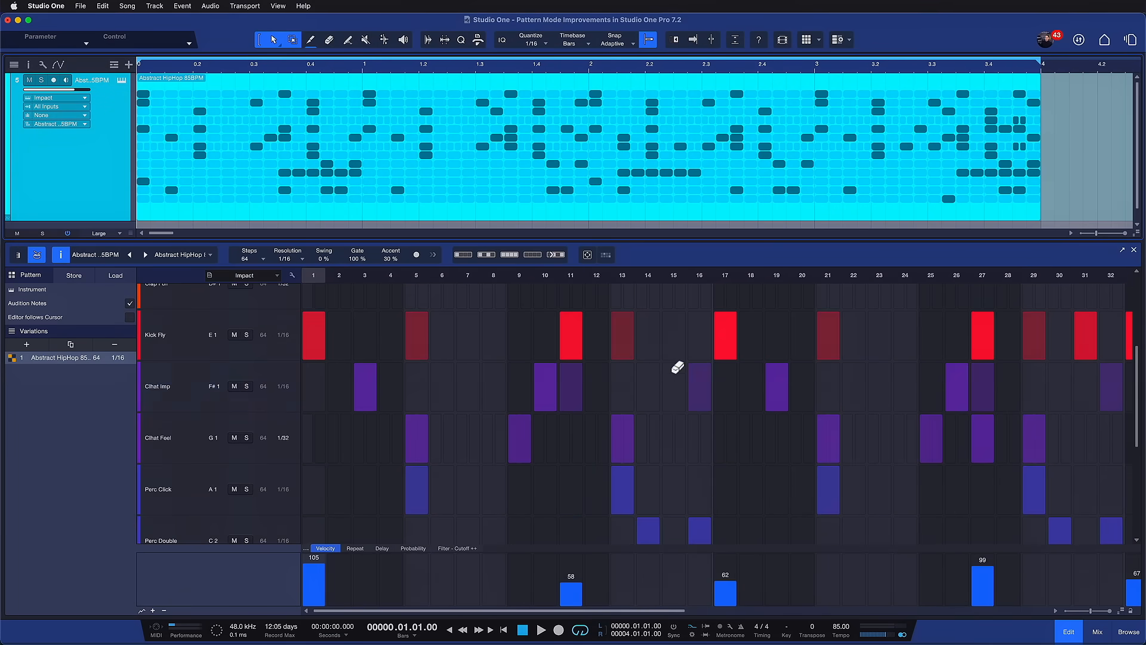
scroll(down, 3)
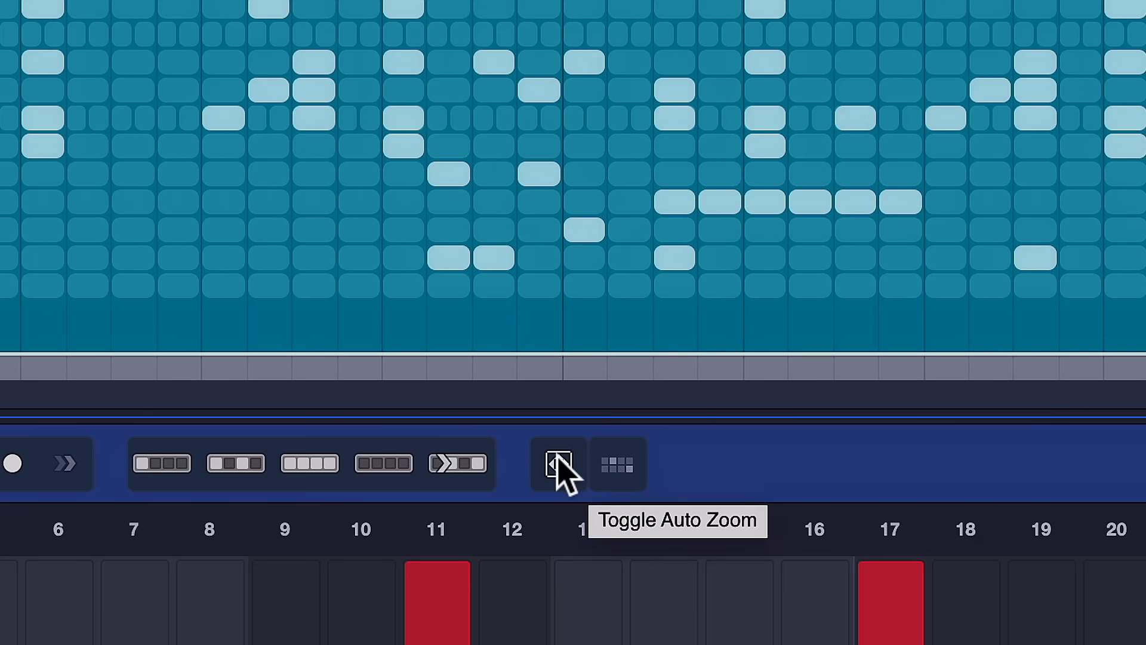
click(557, 463)
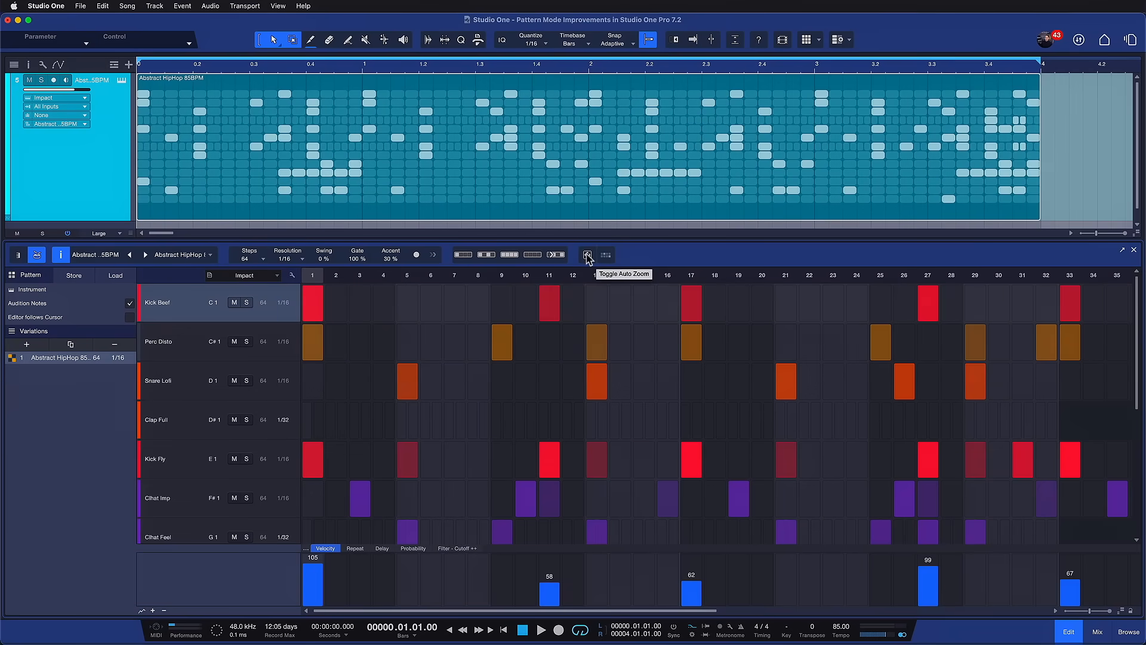
click(587, 254)
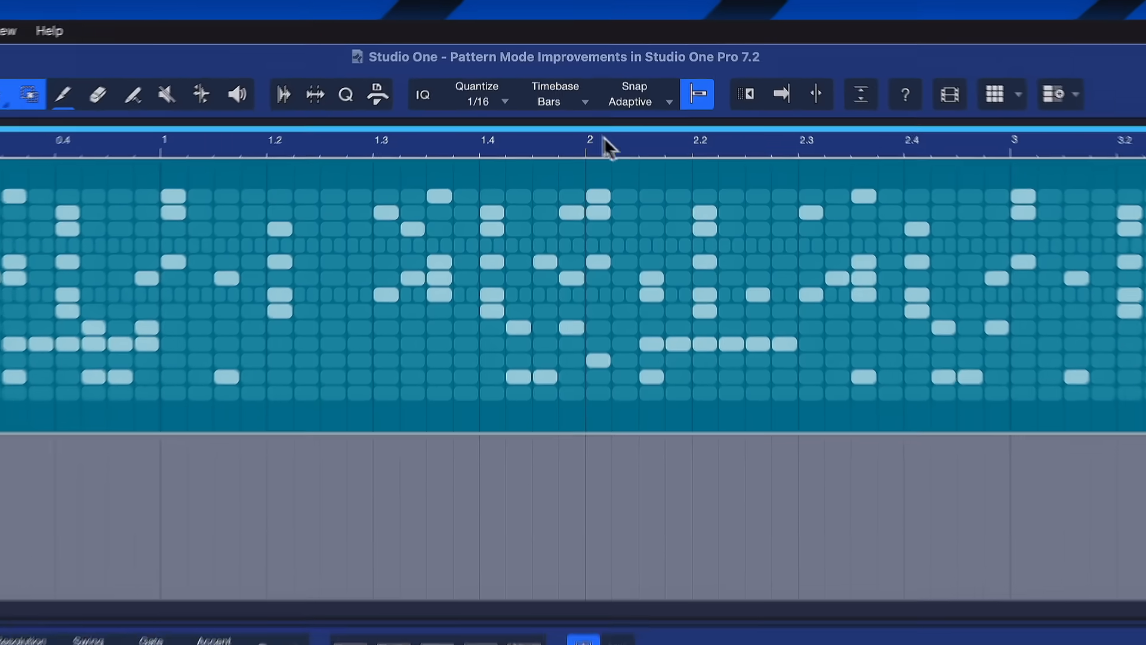
Set the arrangement to Auto Zoom Vertically so the Abstract HipHop 85BPM track fills the view
click(875, 93)
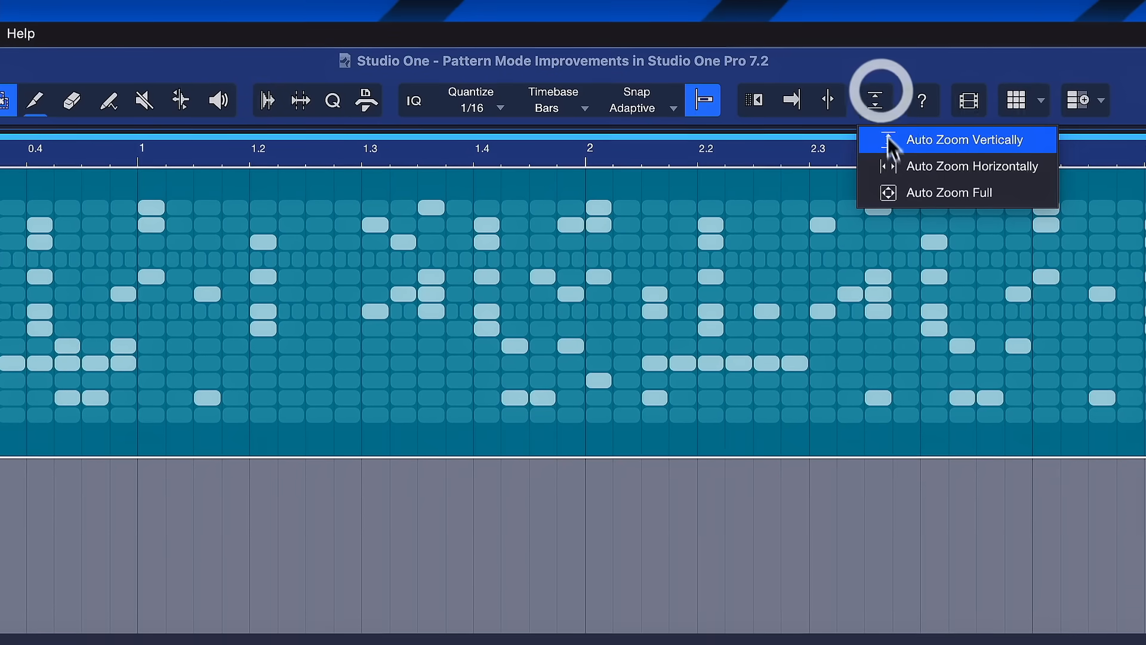
click(964, 140)
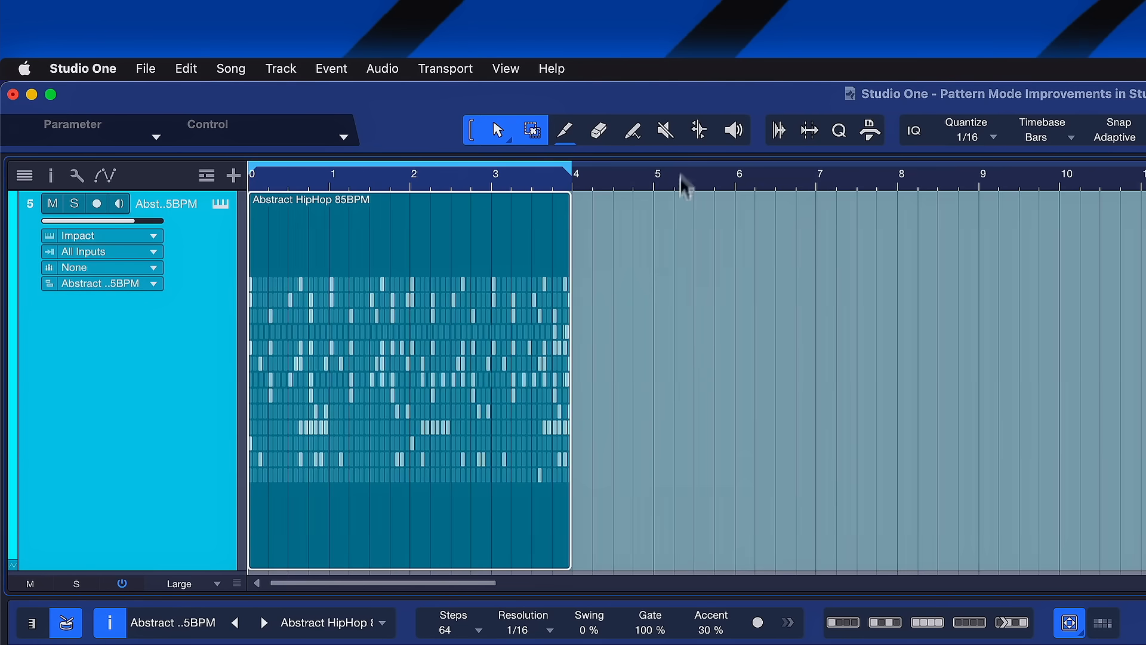
mouse_move(228, 574)
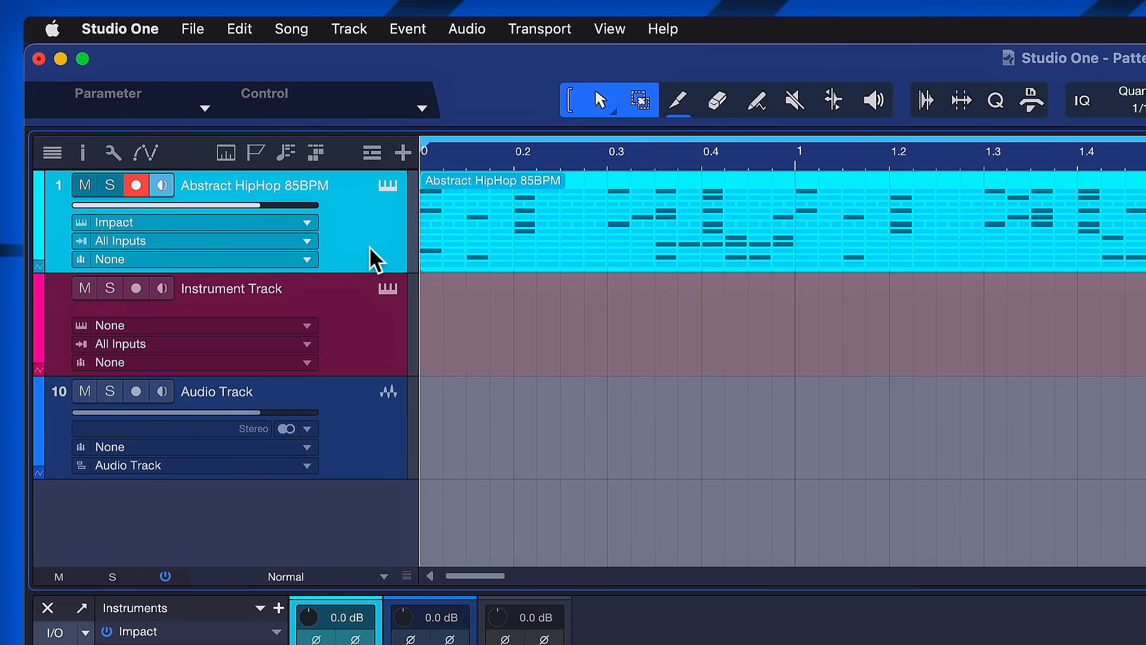
mouse_move(347, 231)
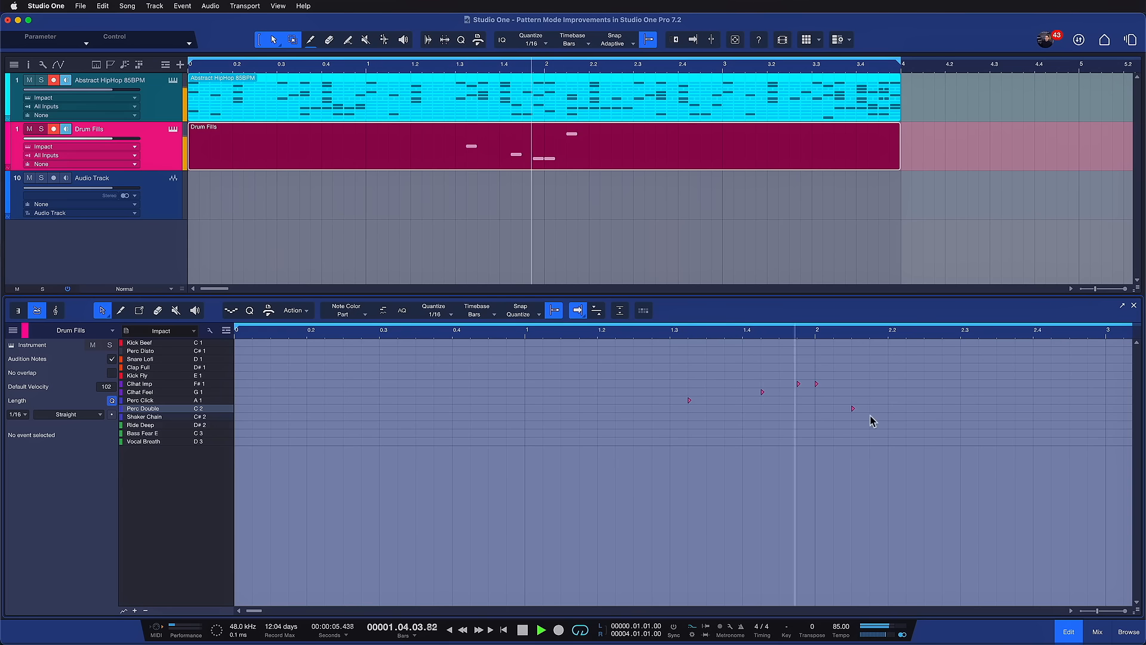
Show the Mix console beneath the tracks with the Impact channel strip expanded
click(521, 629)
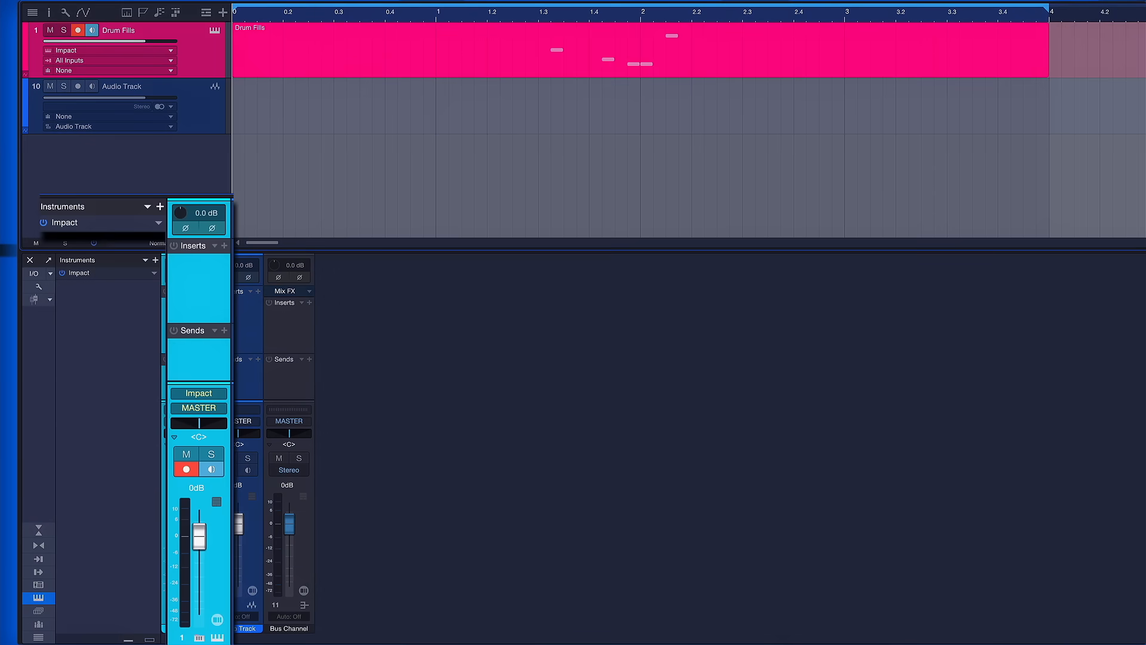
Bring up the Drum Fills track's context commands and choose one
right_click(128, 106)
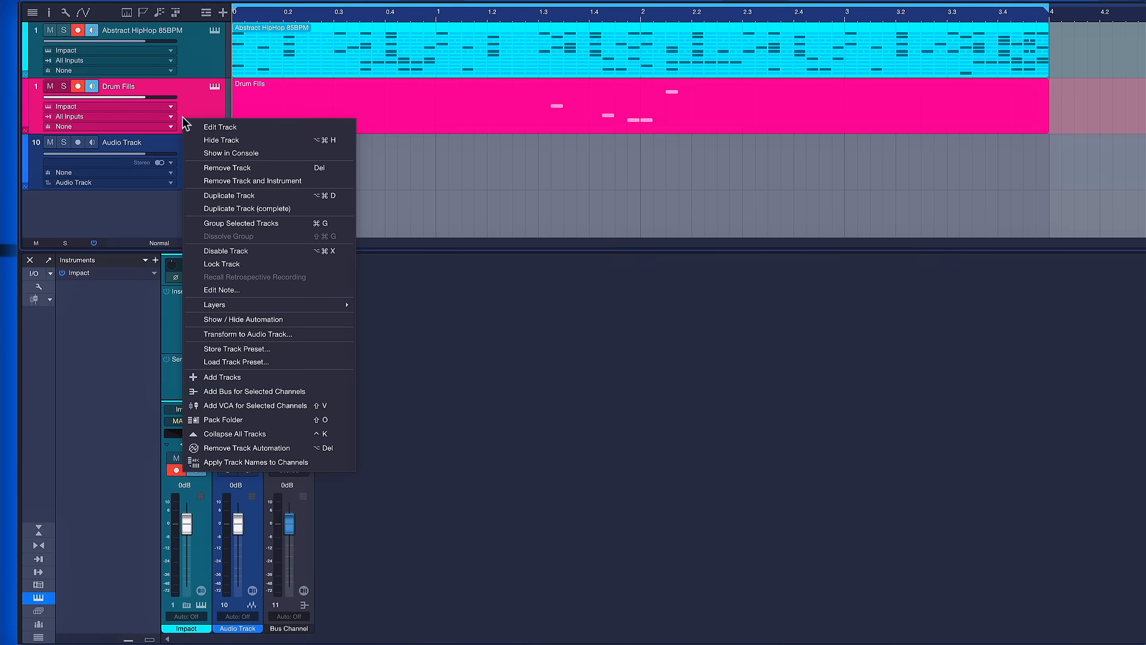
click(227, 167)
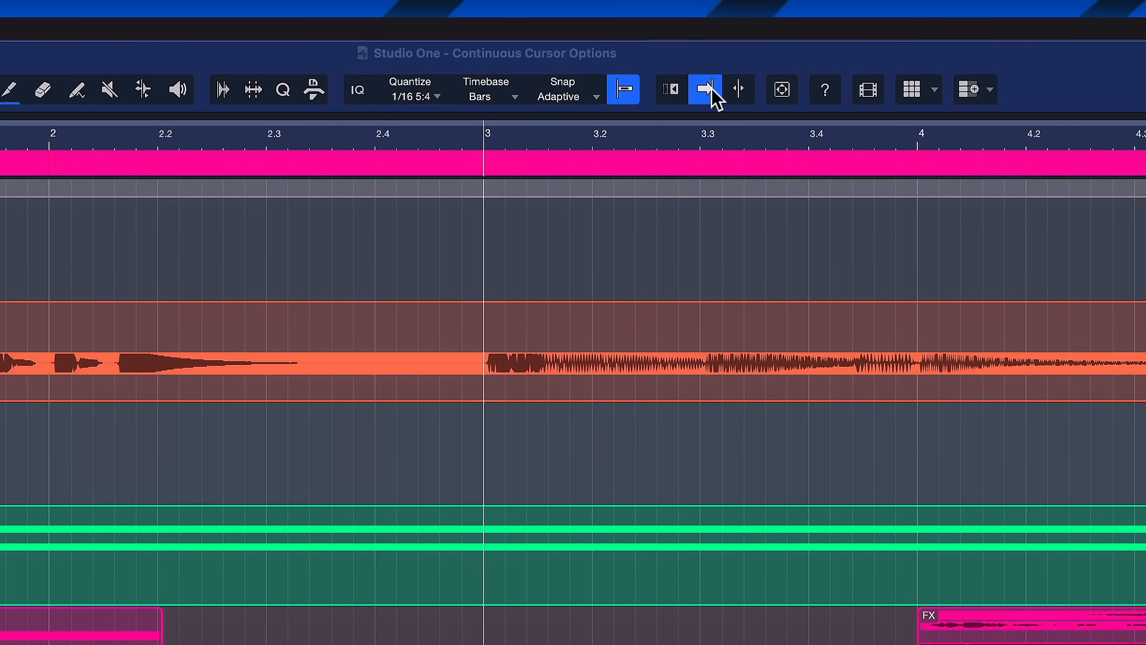
Toggle Autoscroll off and back on in the Continuous Cursor Options song
click(705, 88)
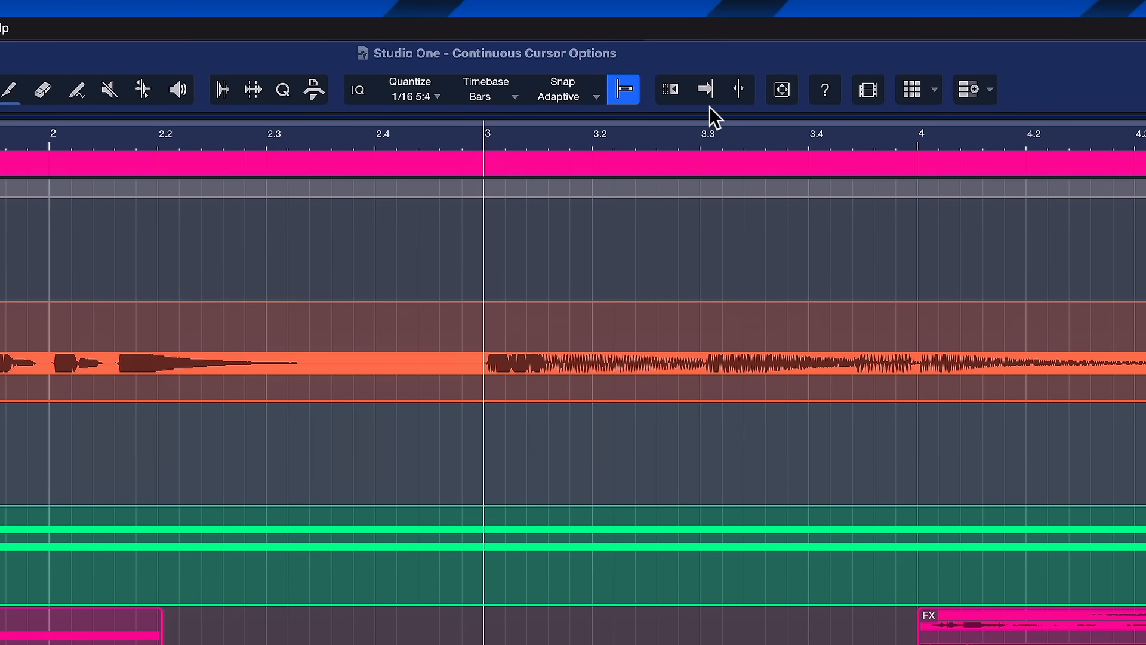
click(704, 89)
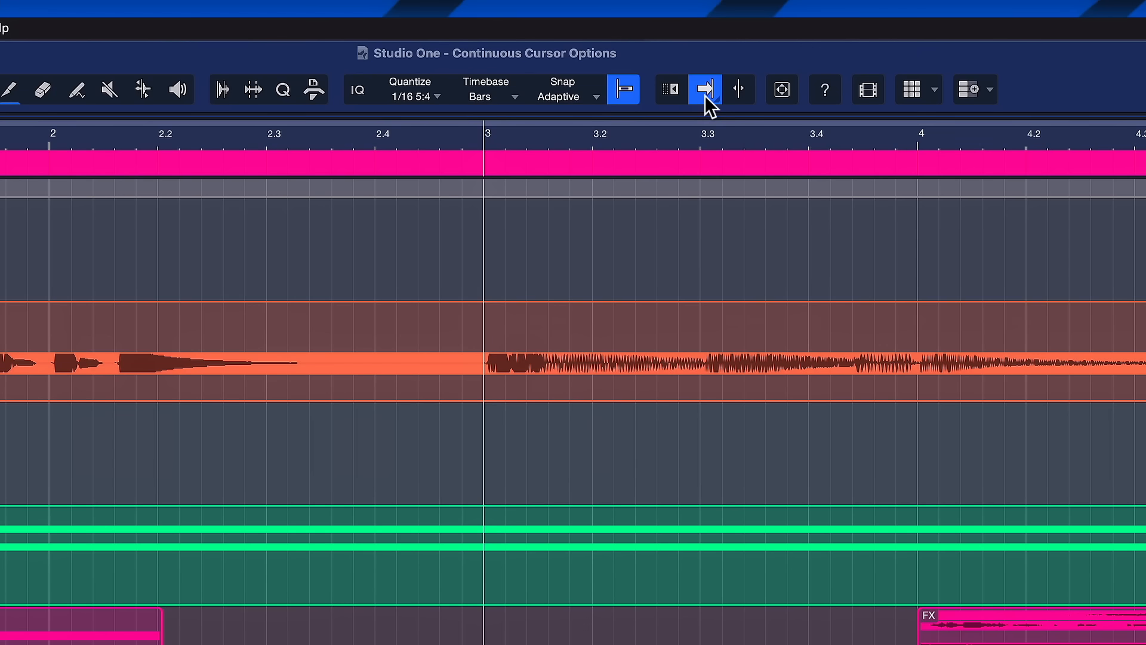
mouse_move(709, 103)
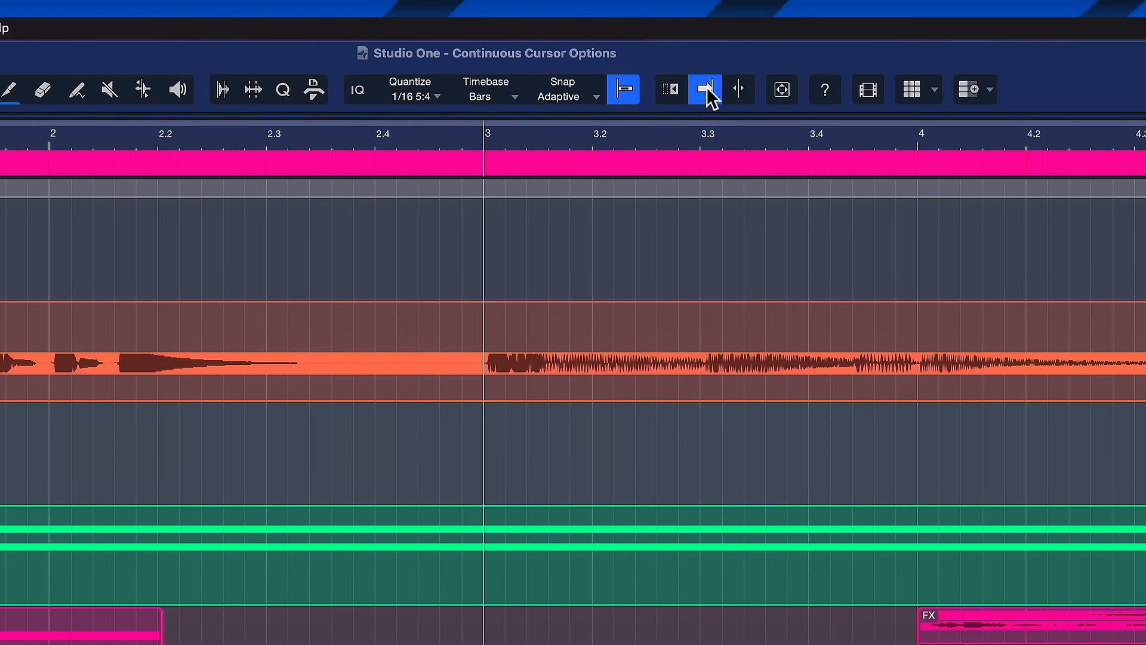
Set the Follow mode to Continuous Centered and play, keeping the playhead fixed at the view's centre
click(704, 89)
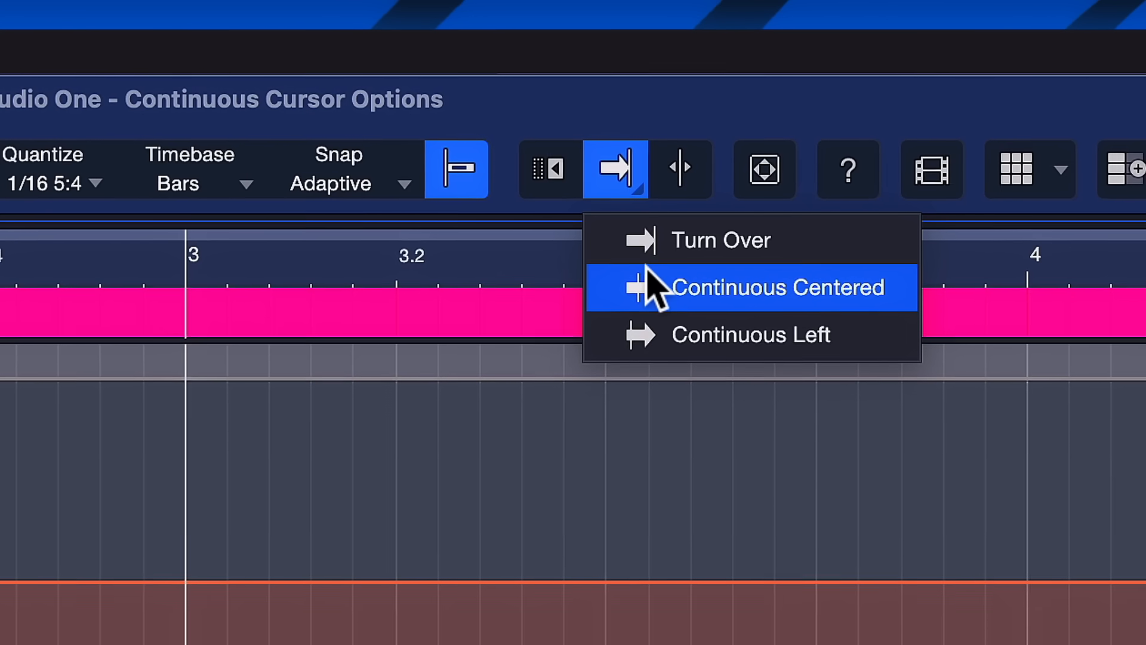
click(751, 287)
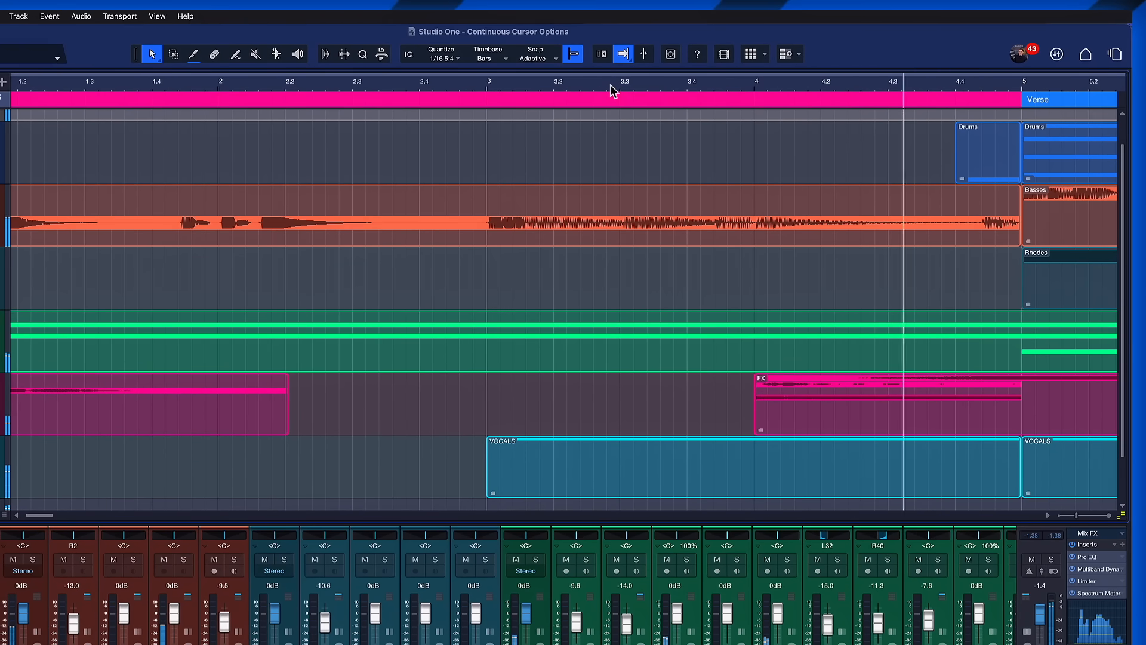
scroll(right, 3)
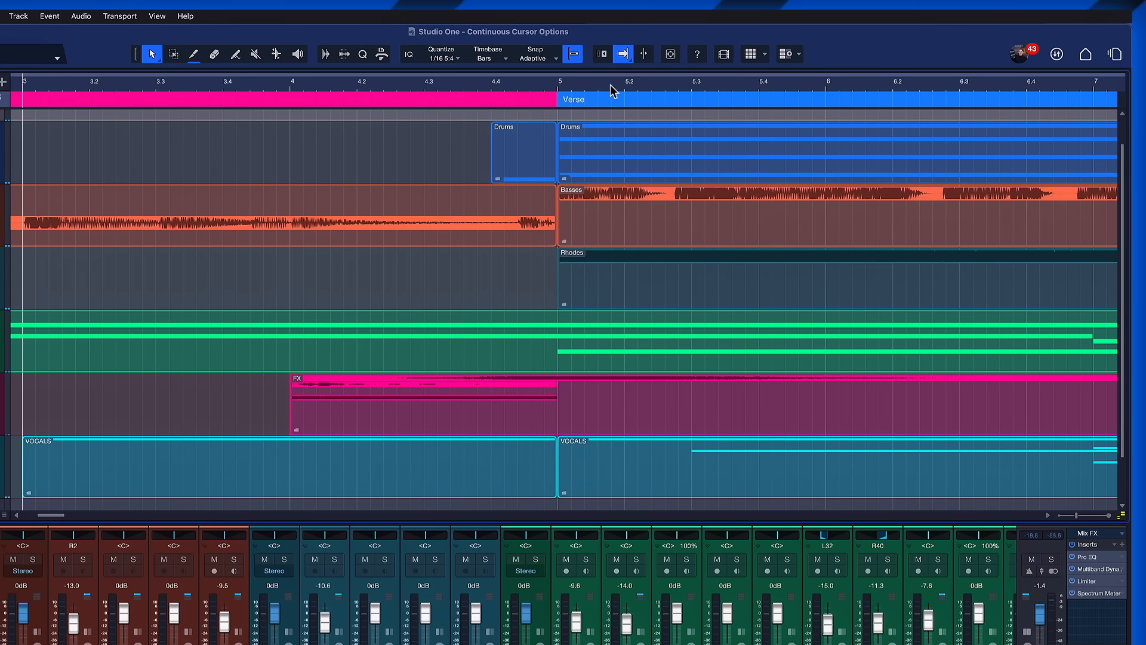
click(623, 54)
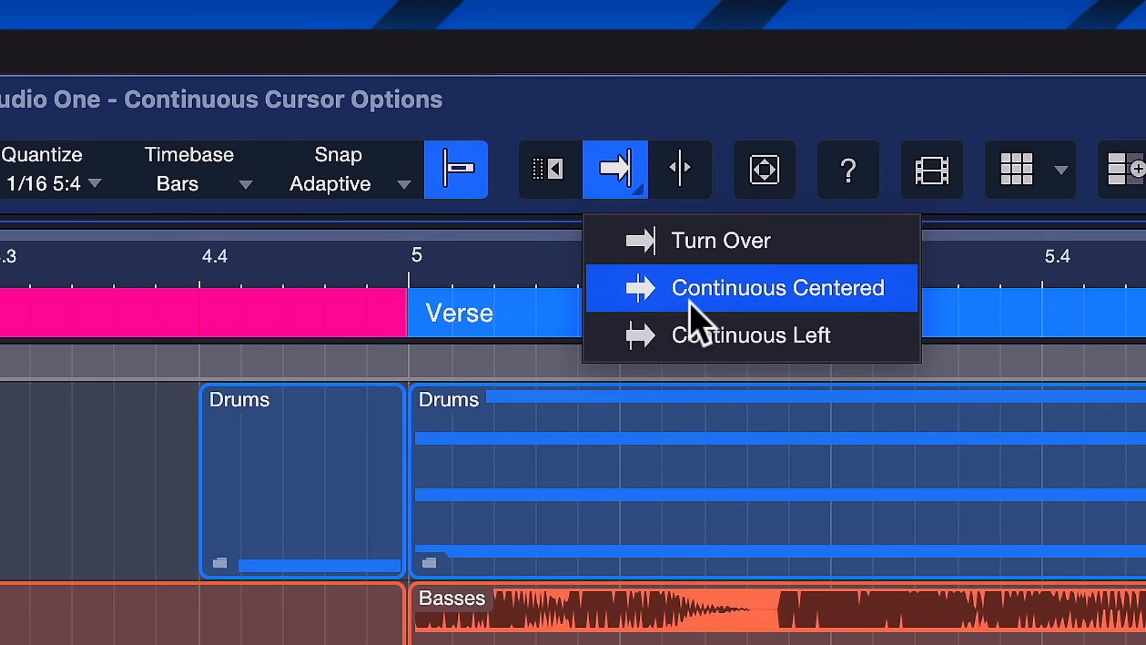
click(779, 286)
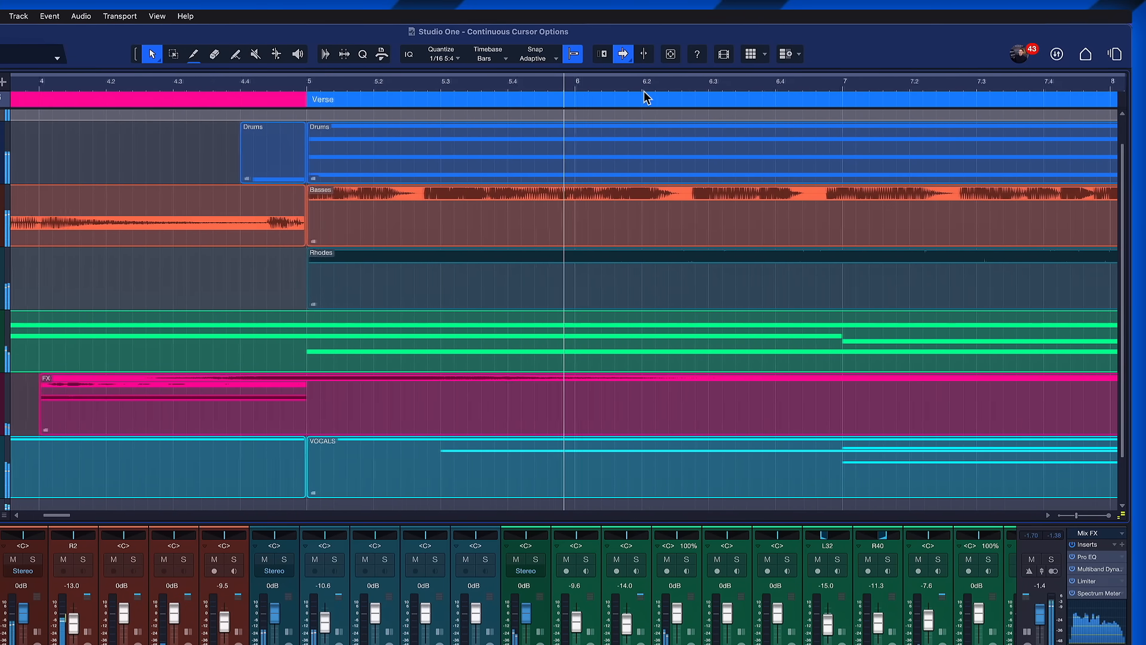
scroll(right, 3)
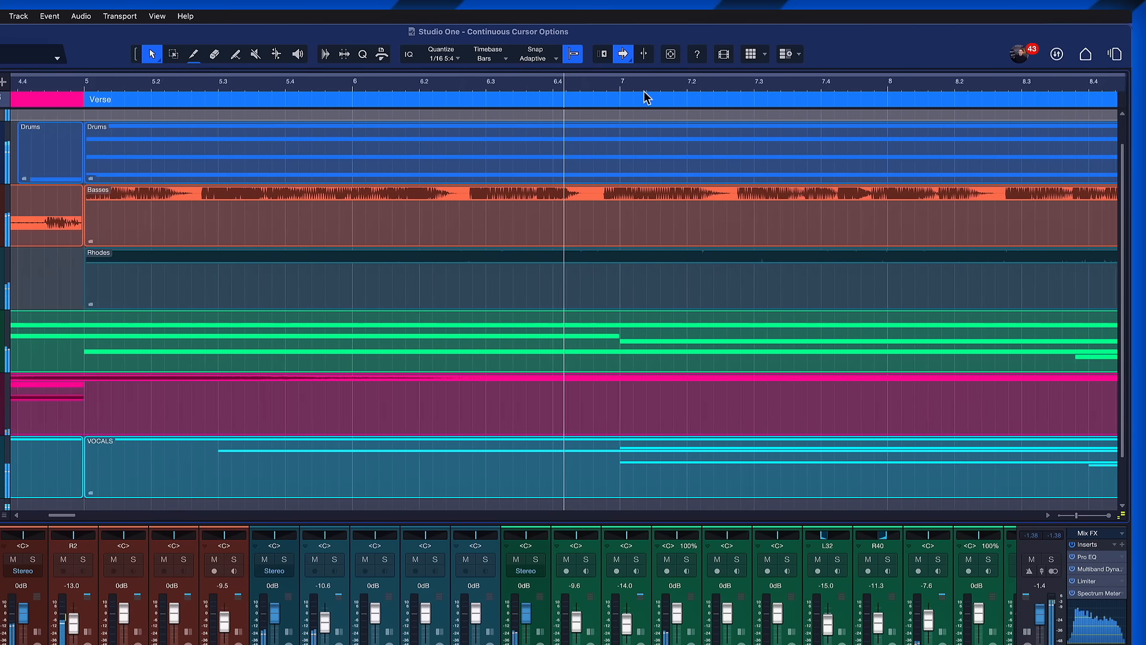
scroll(right, 3)
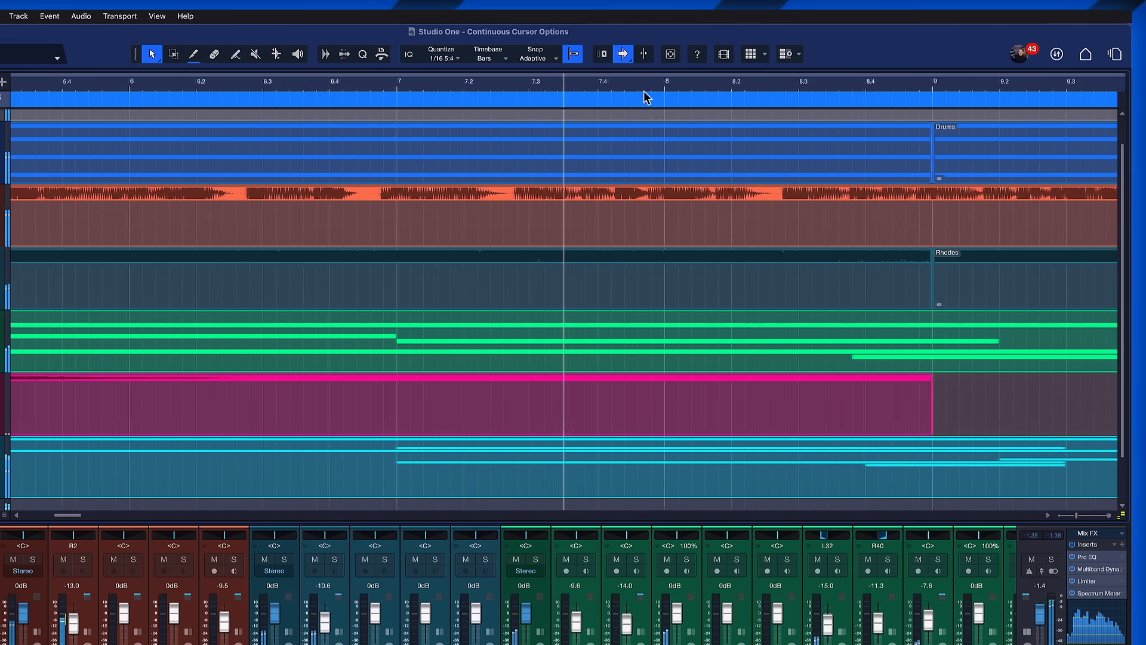
scroll(right, 3)
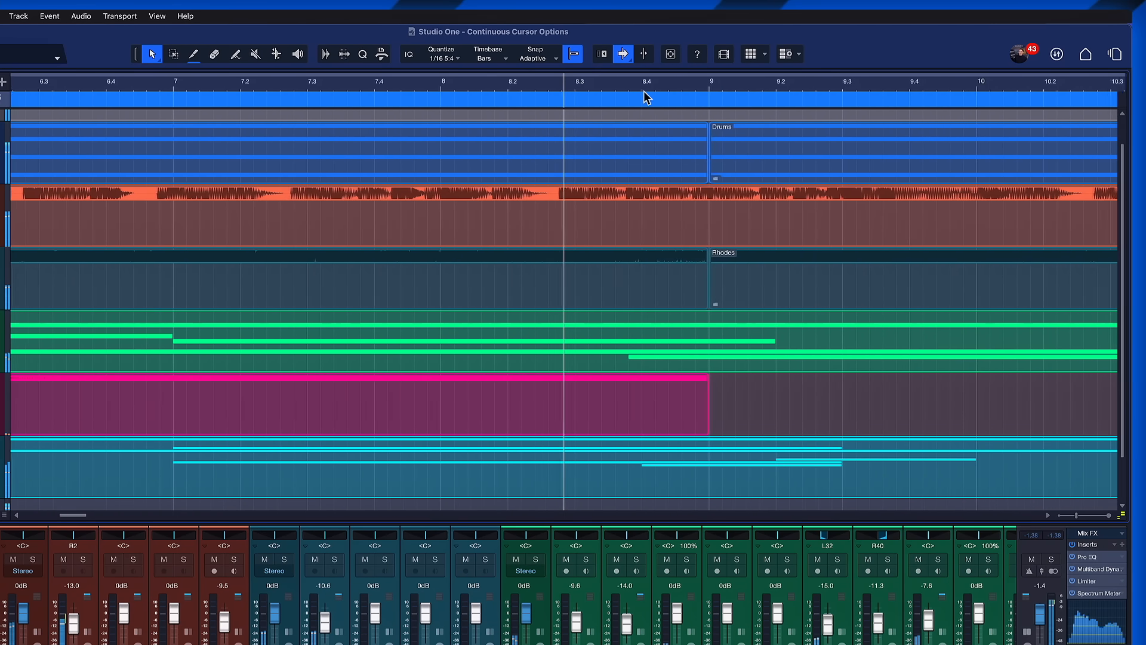
scroll(right, 3)
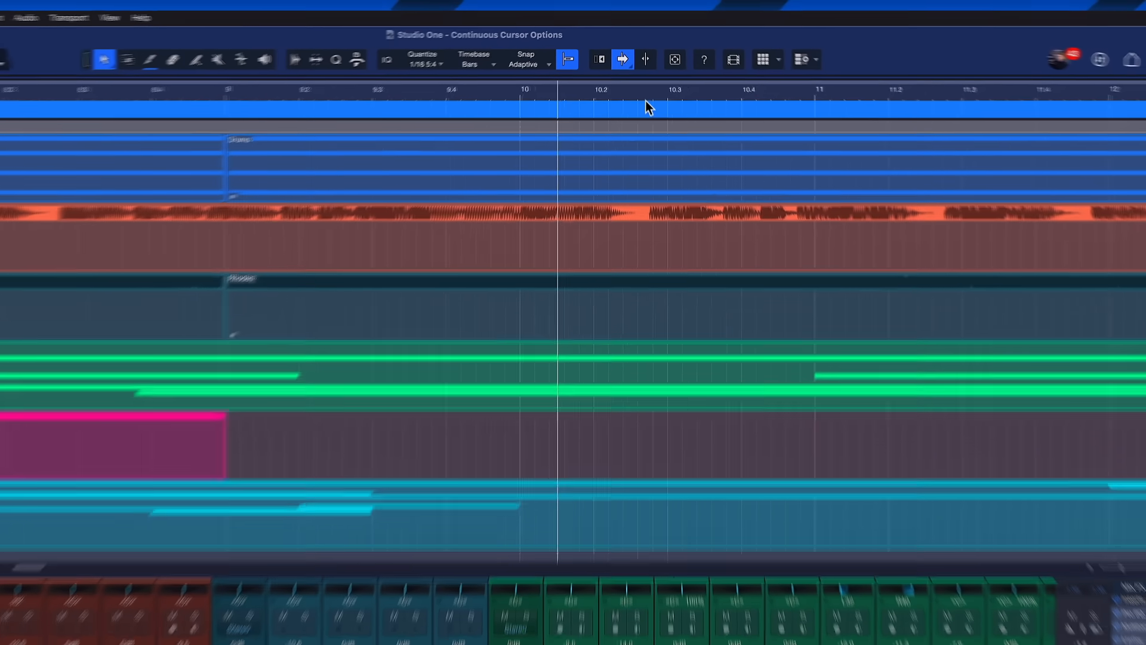
Switch the Follow mode to Continuous Left so the playhead holds near the left edge during playback
click(622, 60)
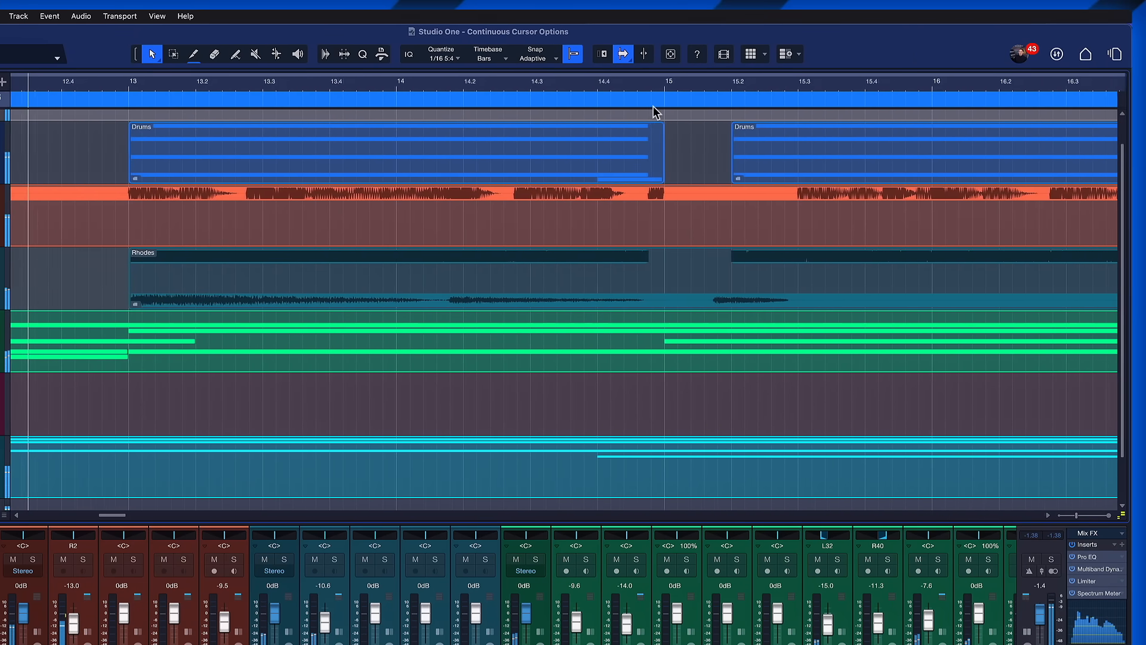
scroll(right, 3)
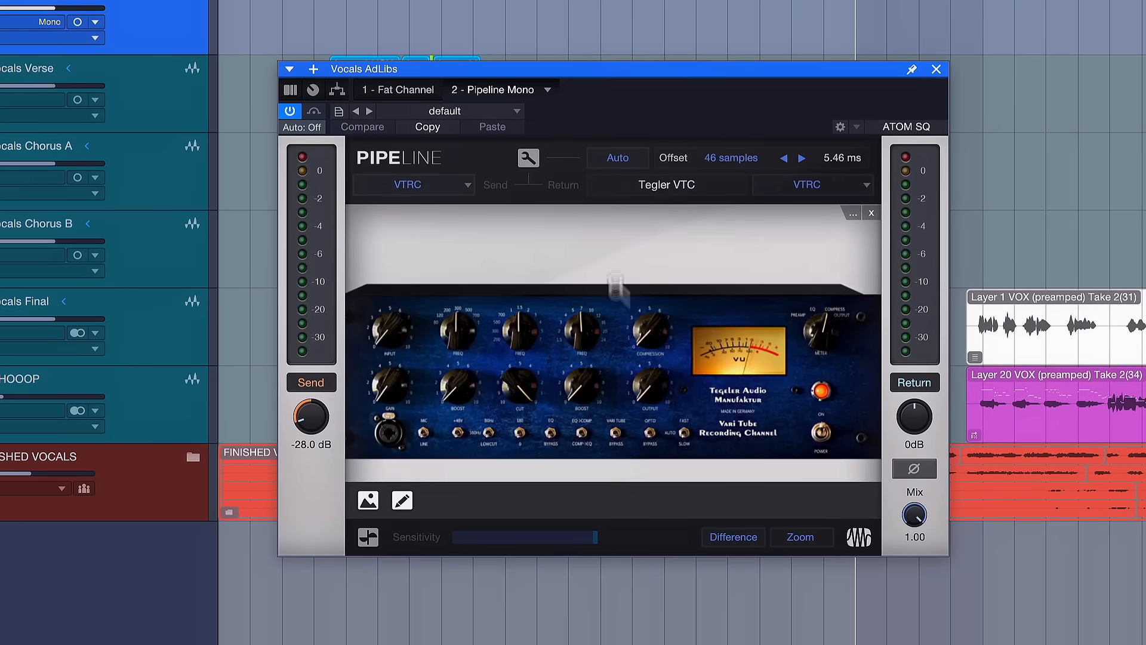
mouse_move(482, 106)
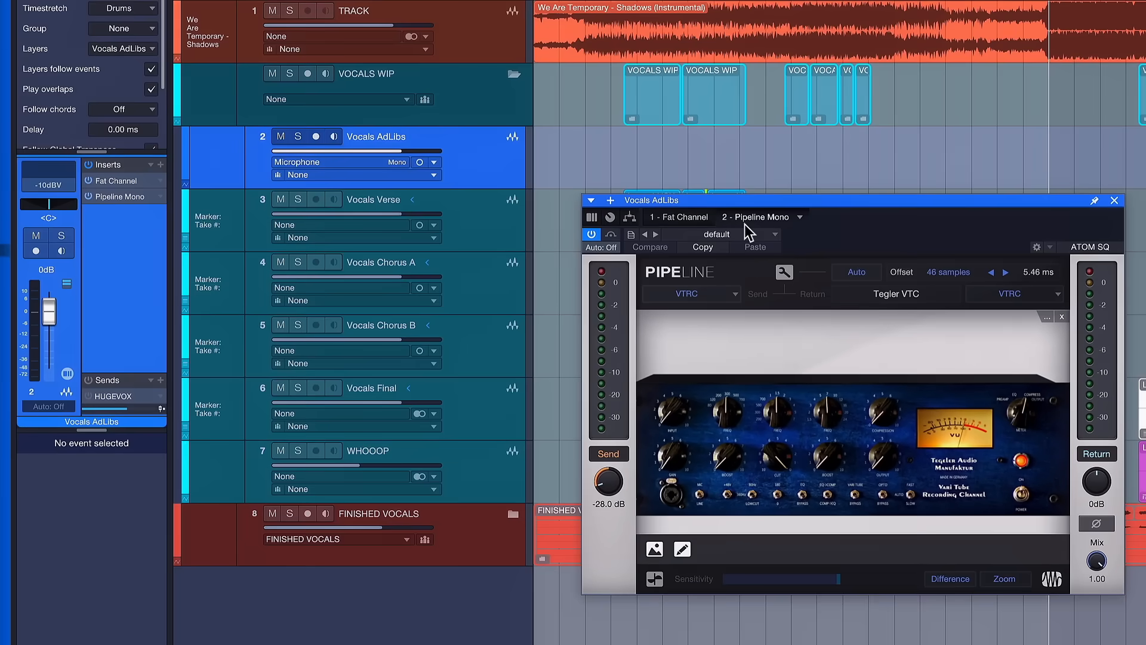
Show the Vocals AdLibs Pipeline Mono insert routing audio to the Tegeler VTC
click(96, 165)
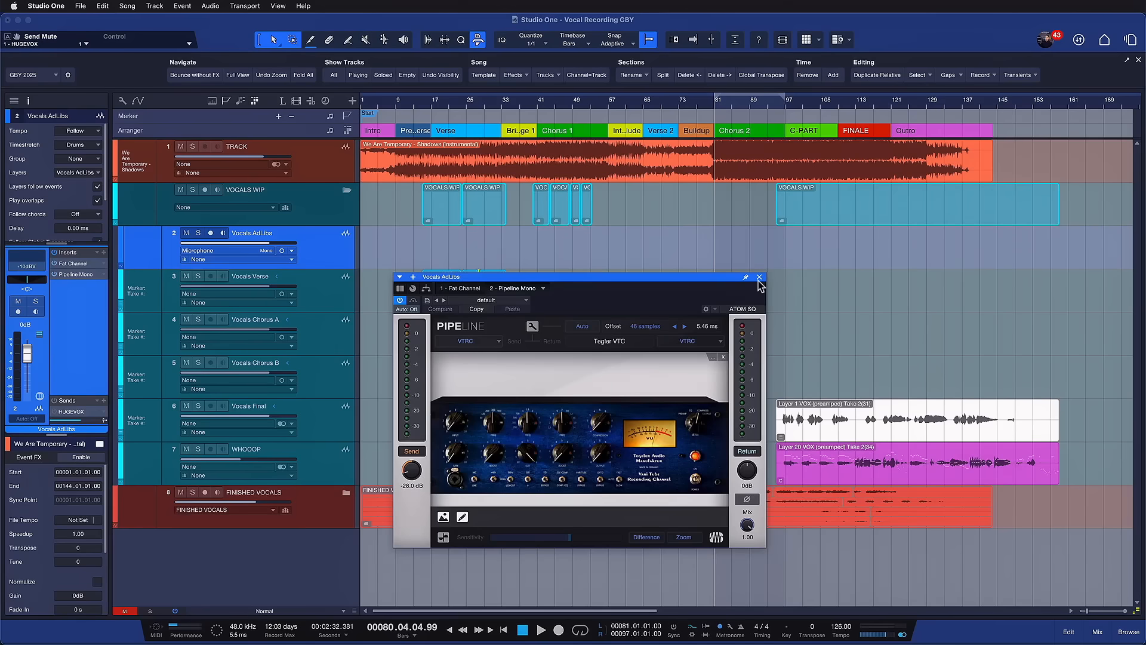
mouse_move(759, 279)
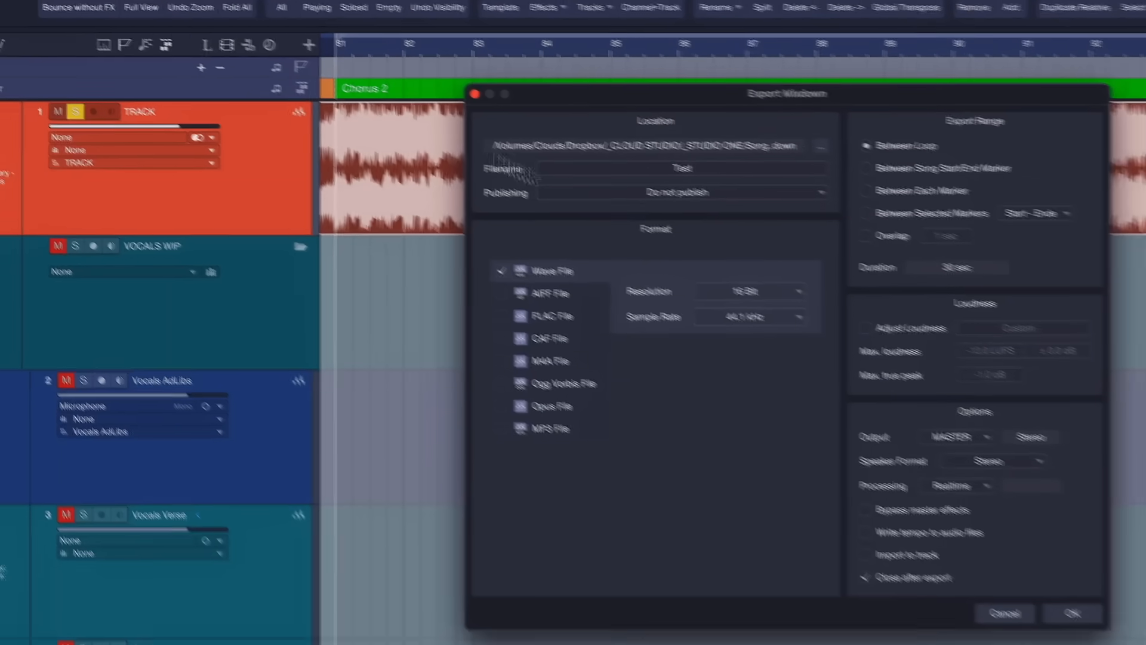
Cancel Export Mixdown, solo the instrumental TRACK and bring up the Song menu
click(1071, 613)
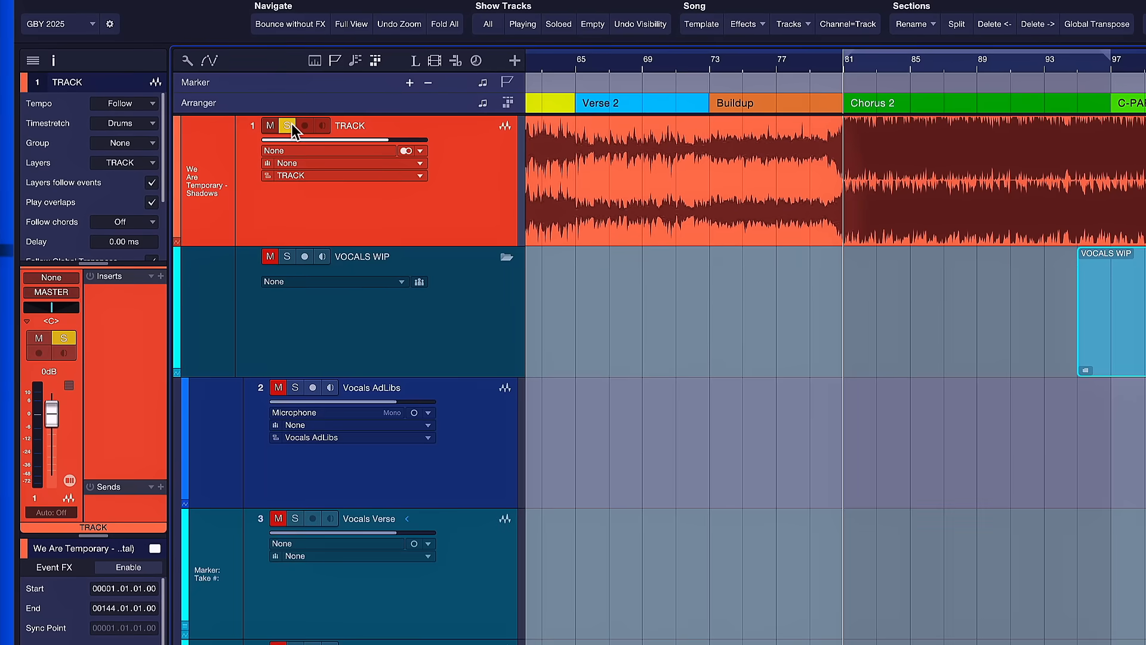
click(288, 126)
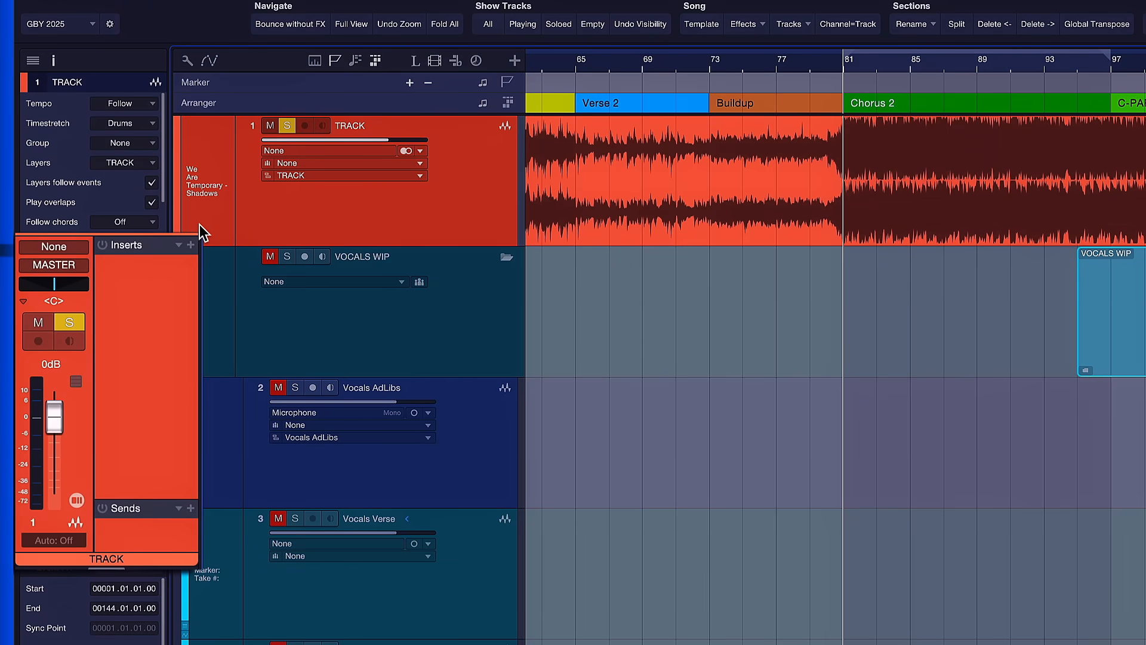
click(297, 31)
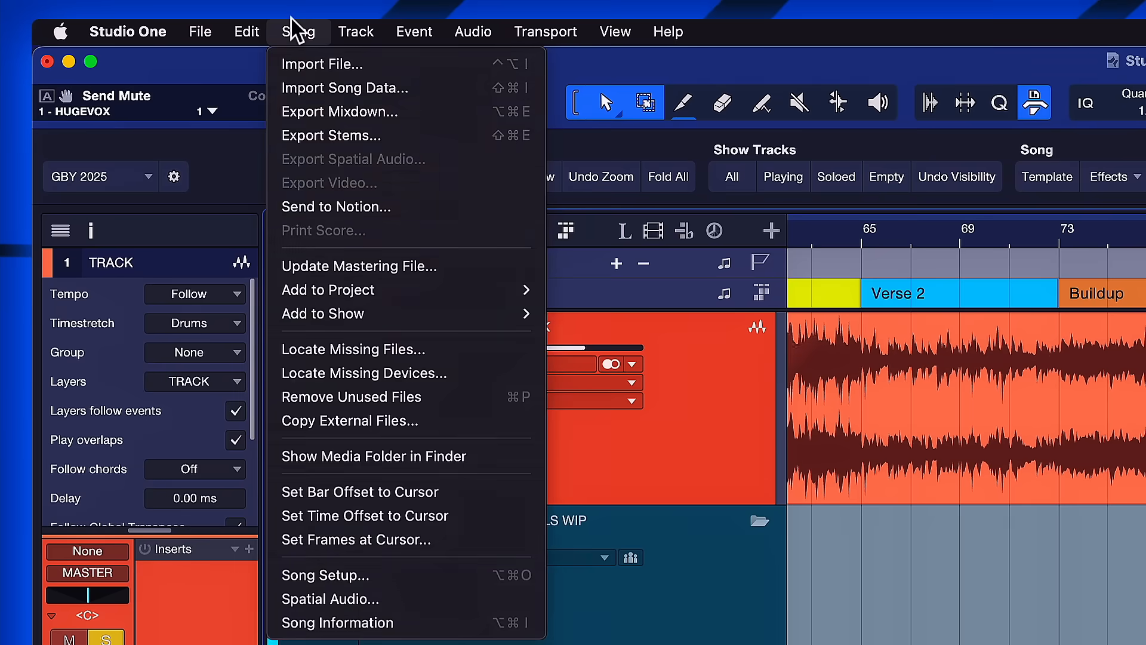
Export the mixdown to Test(2).wav with Processing set to Automatic
click(340, 111)
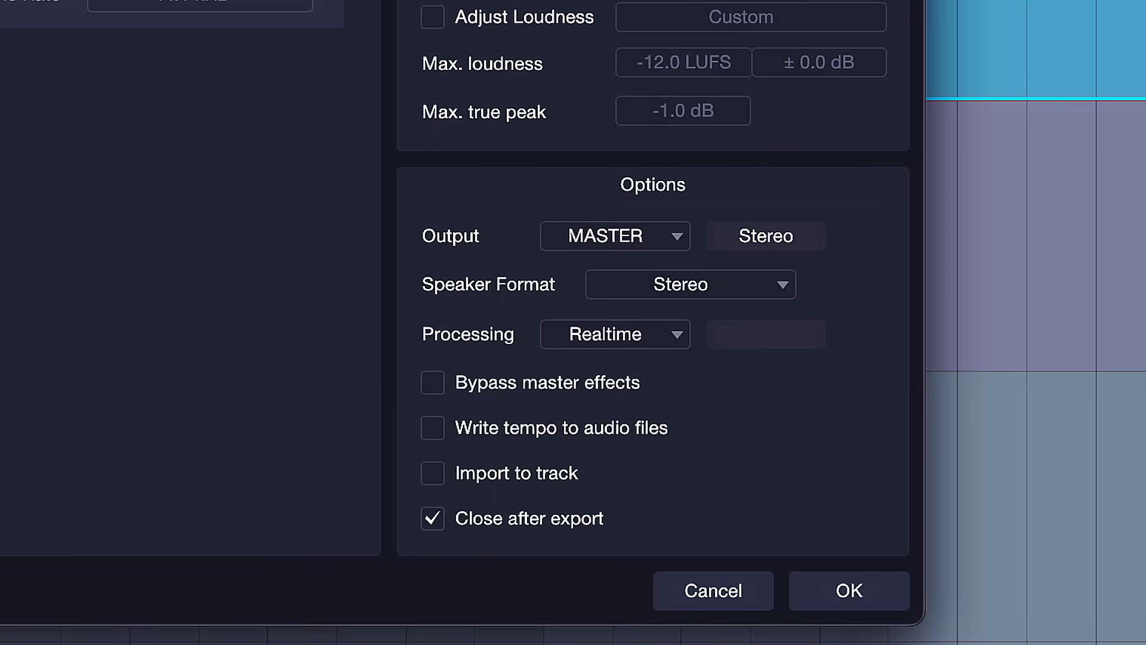
mouse_move(585, 365)
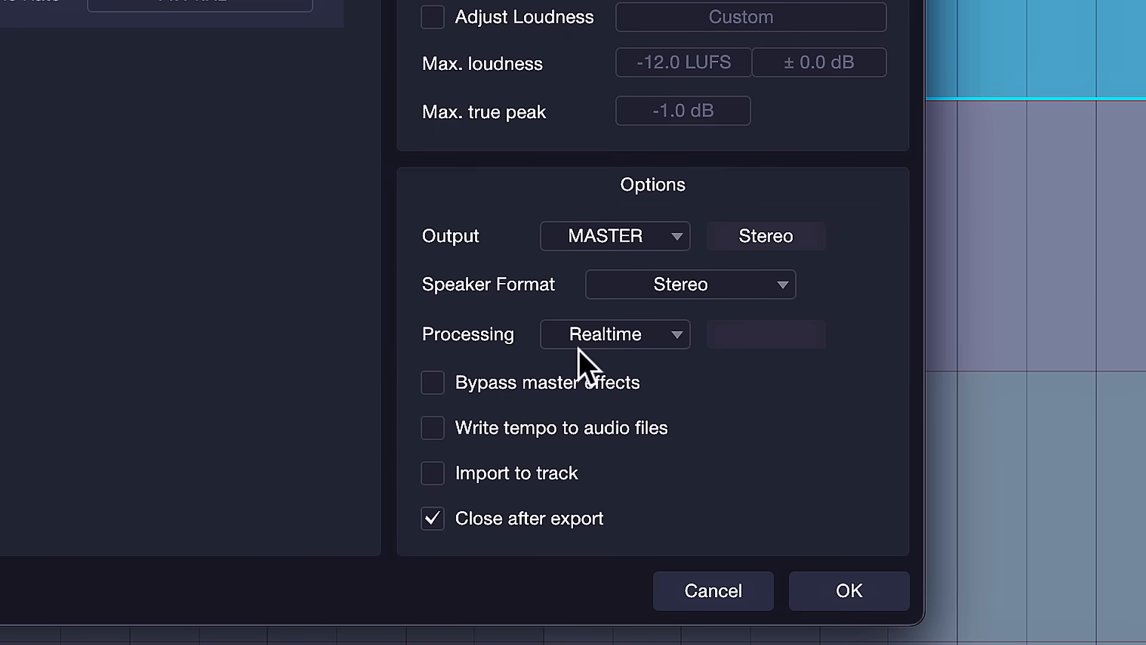
click(614, 334)
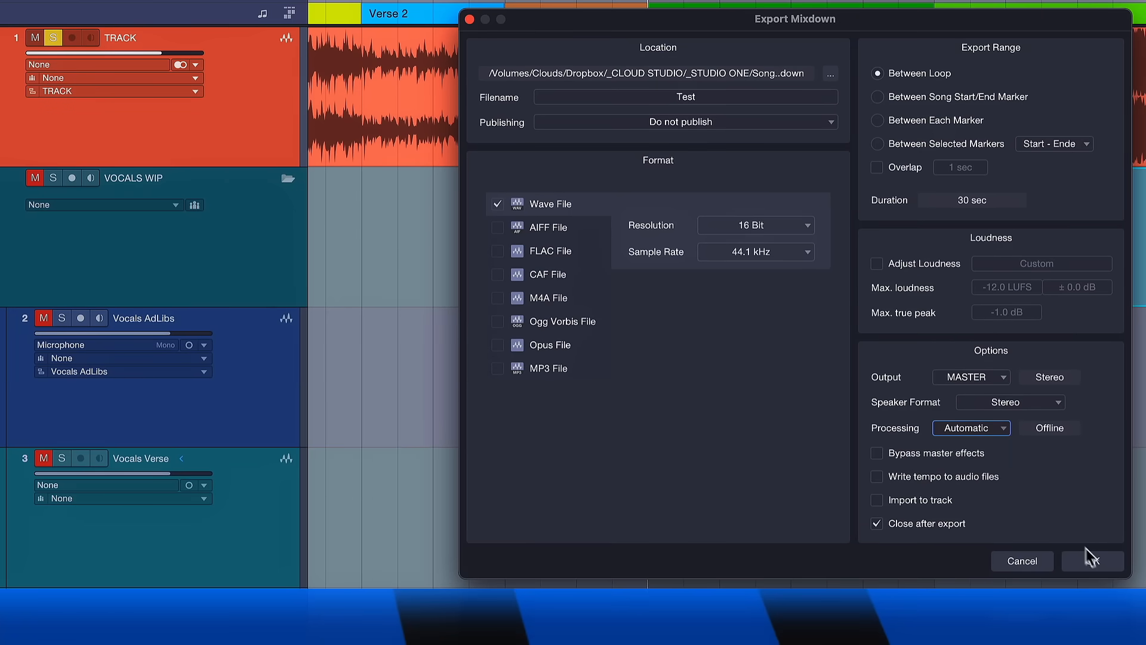
click(1090, 561)
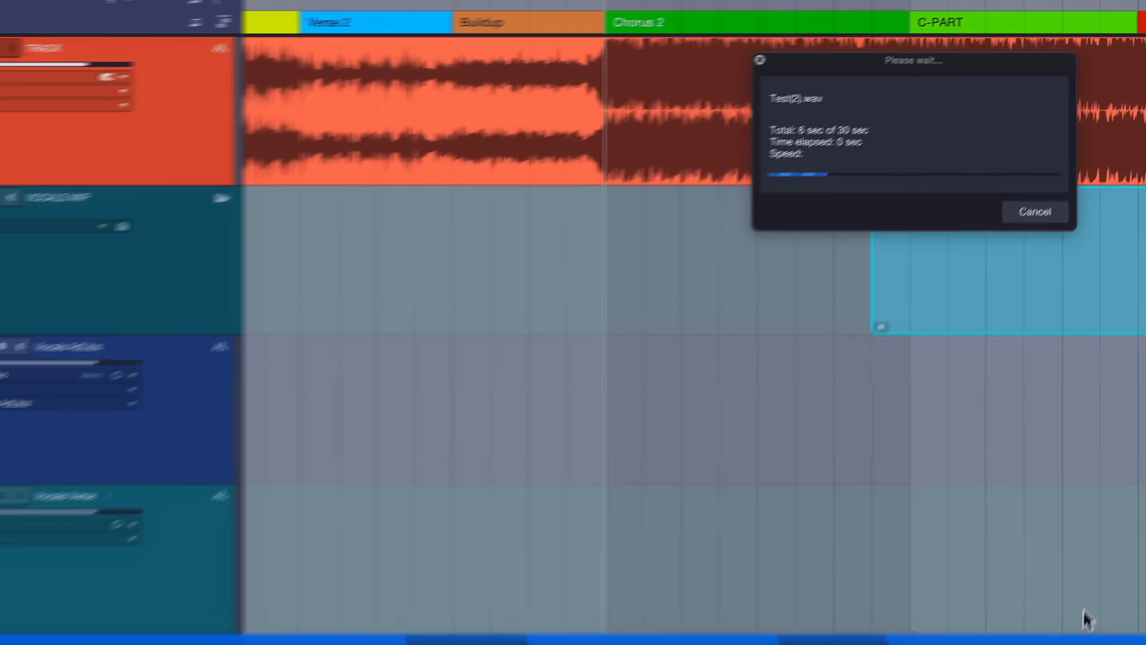